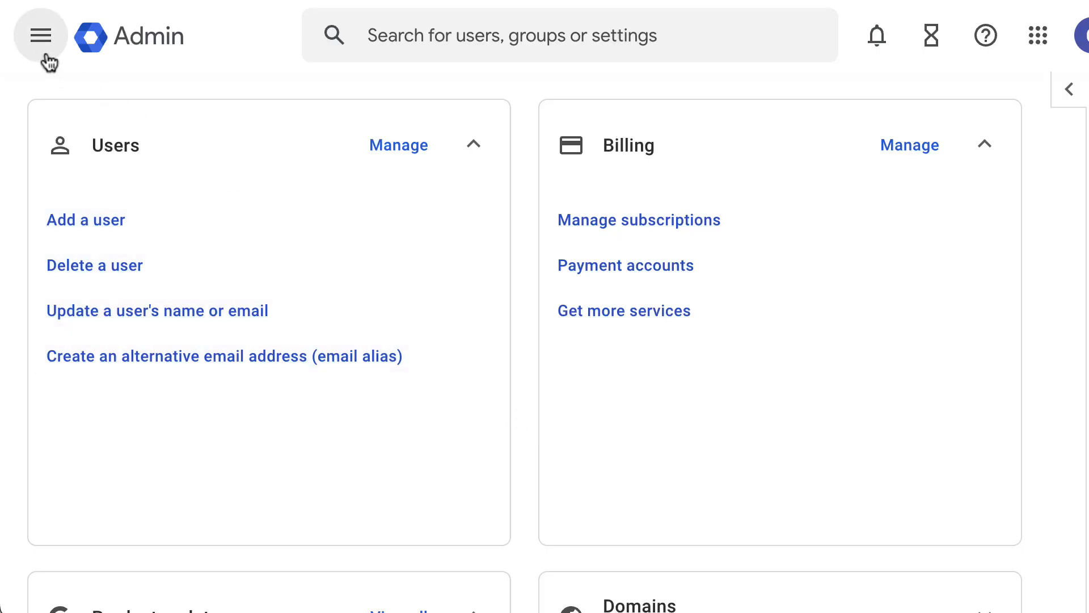
# Go to Account > Admin roles and start a new custom role.
pyautogui.click(40, 36)
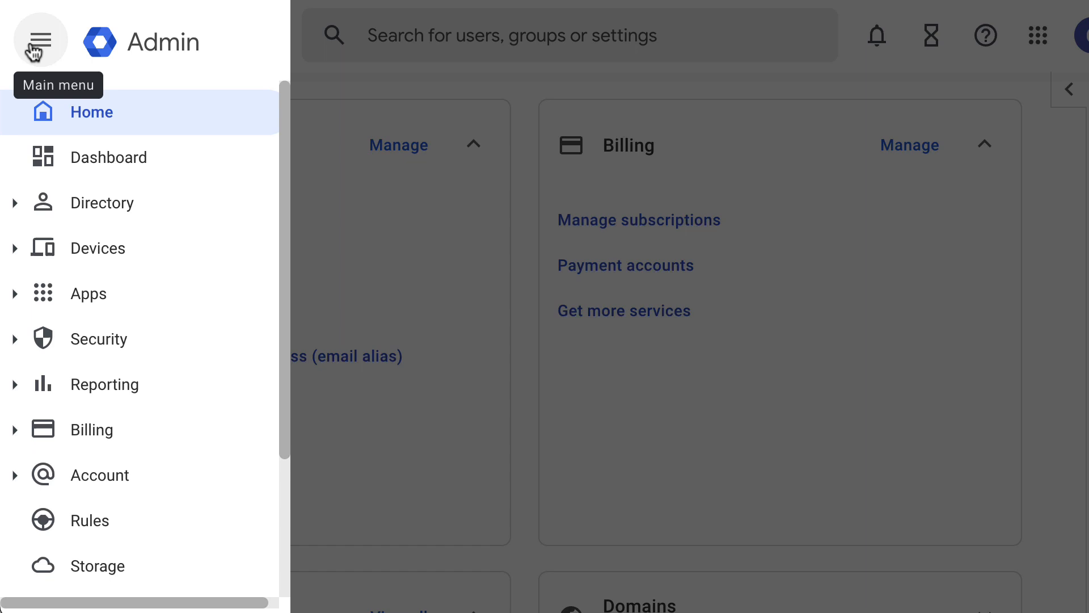
pyautogui.moveTo(7, 453)
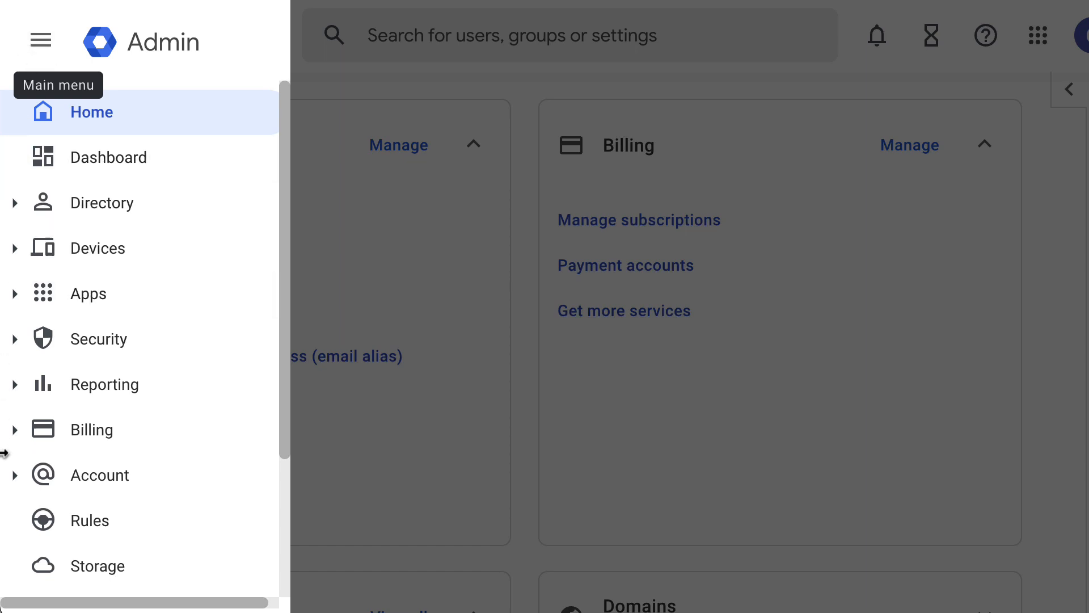
pyautogui.click(99, 475)
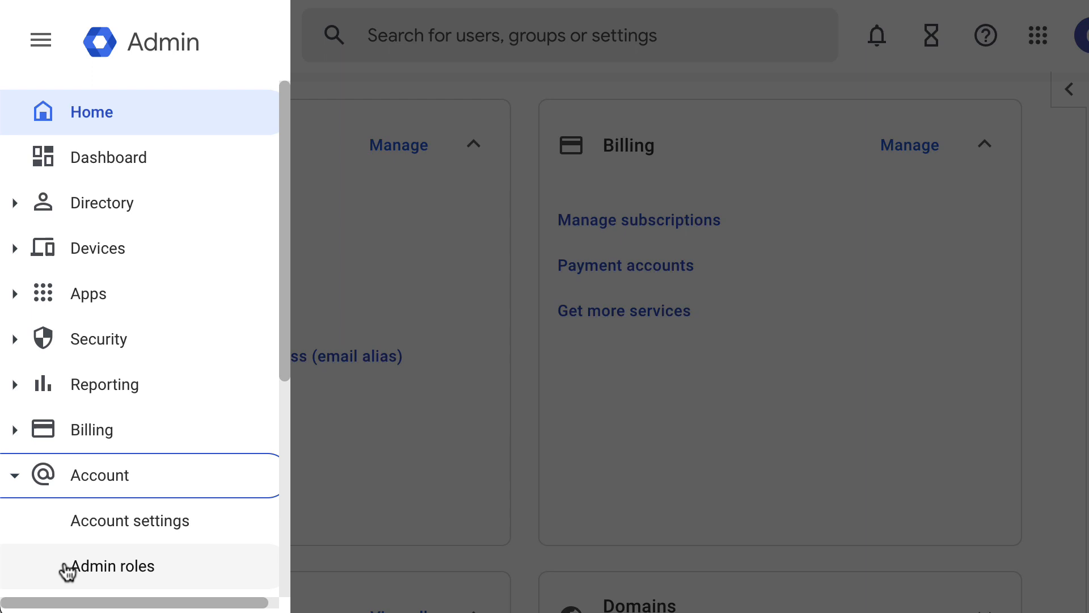
pyautogui.click(118, 565)
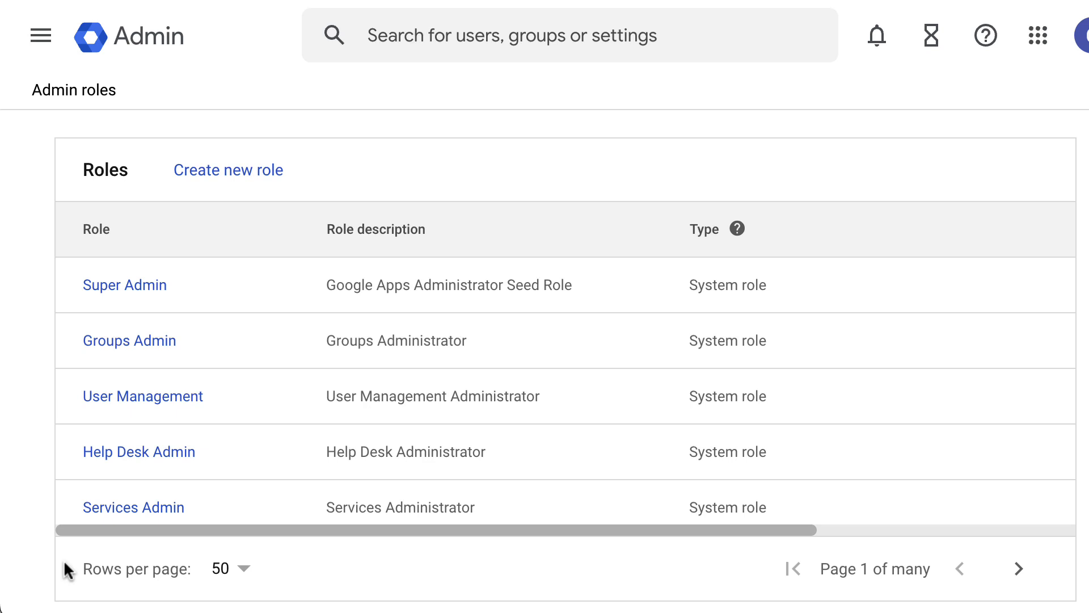
pyautogui.moveTo(129, 340)
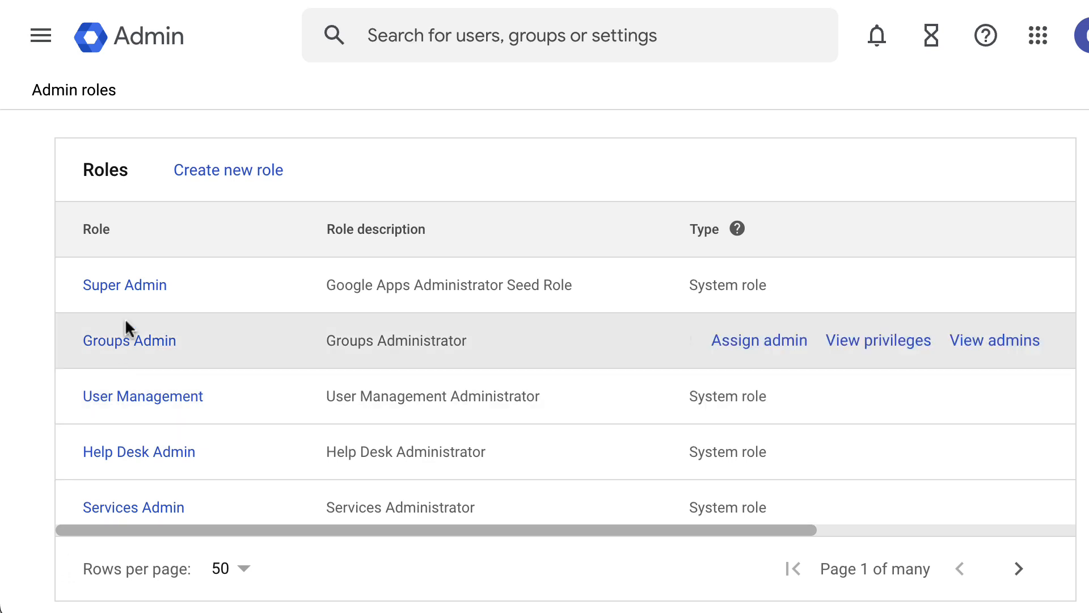
pyautogui.click(228, 170)
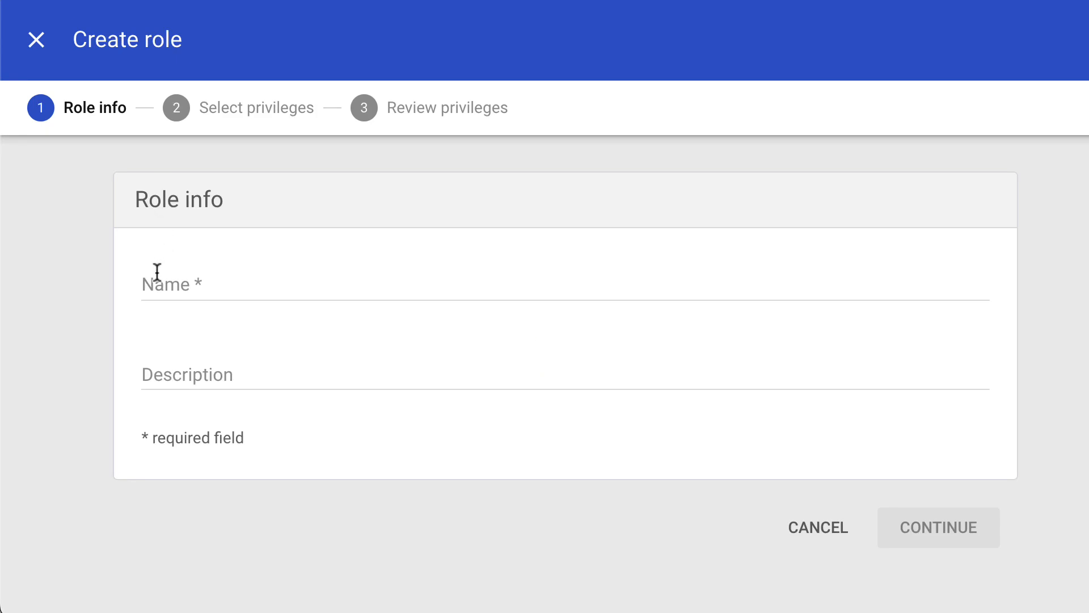
# Name the role 'Custom Role' and continue to privileges.
pyautogui.write('Custom Role')
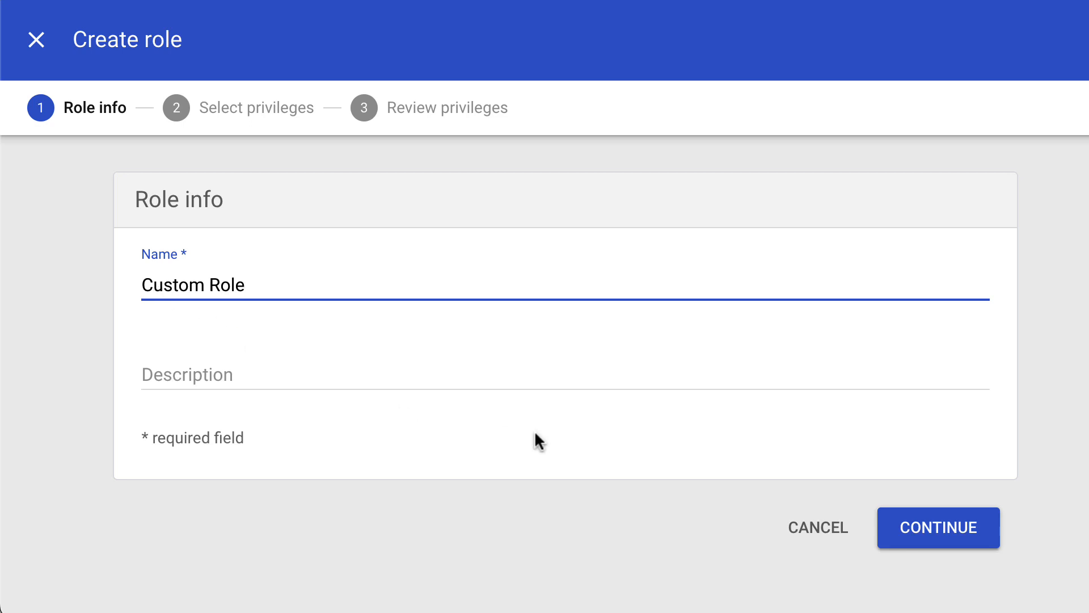
pyautogui.click(937, 527)
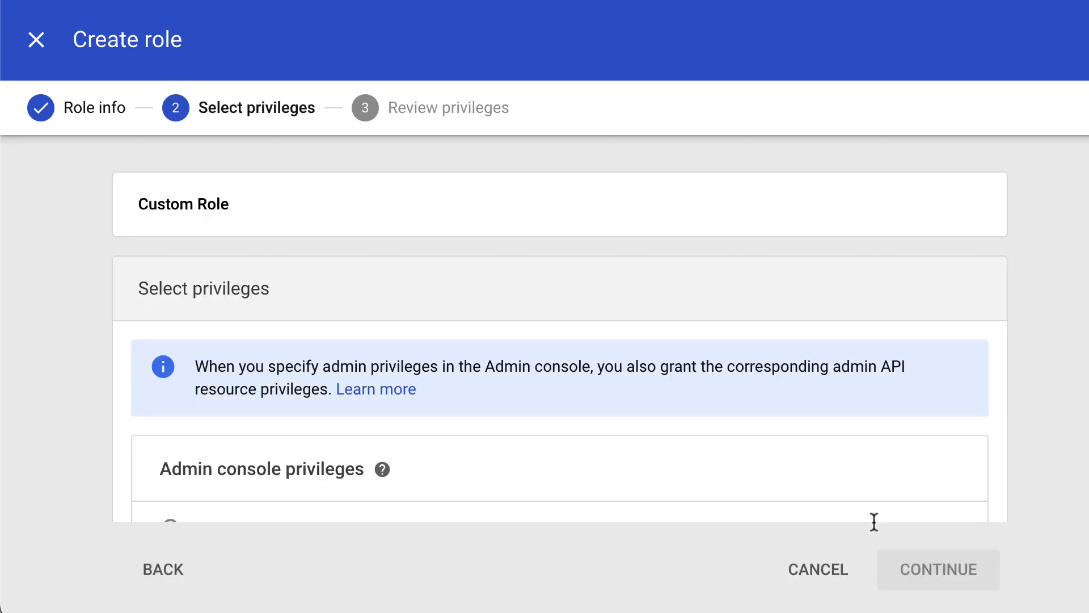
# Tick the Organisational units checkbox to grant all its privileges, then continue to review.
pyautogui.scroll(-3)
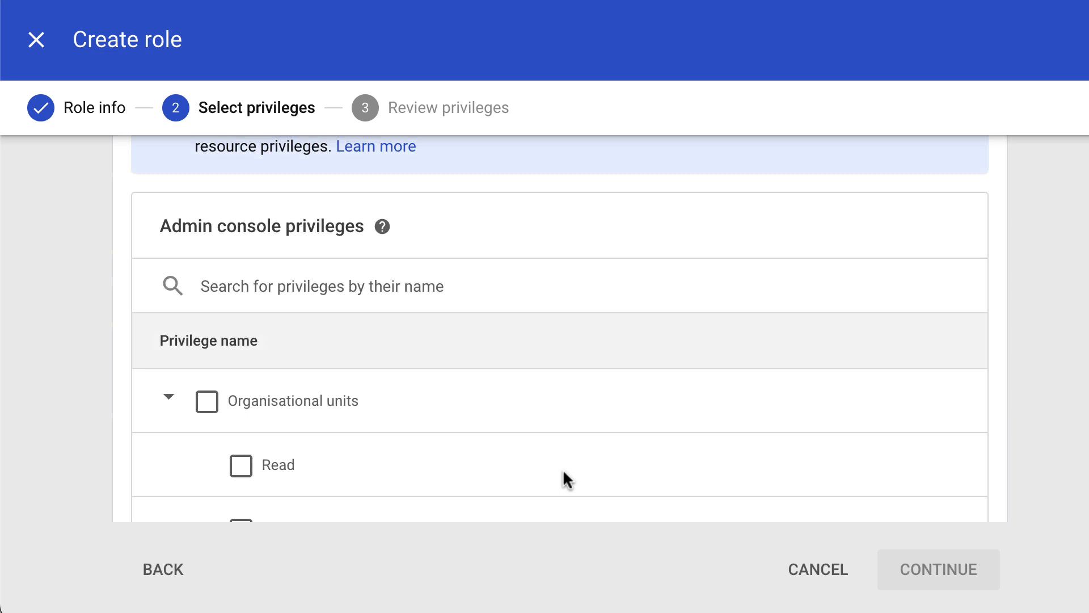
pyautogui.scroll(-3)
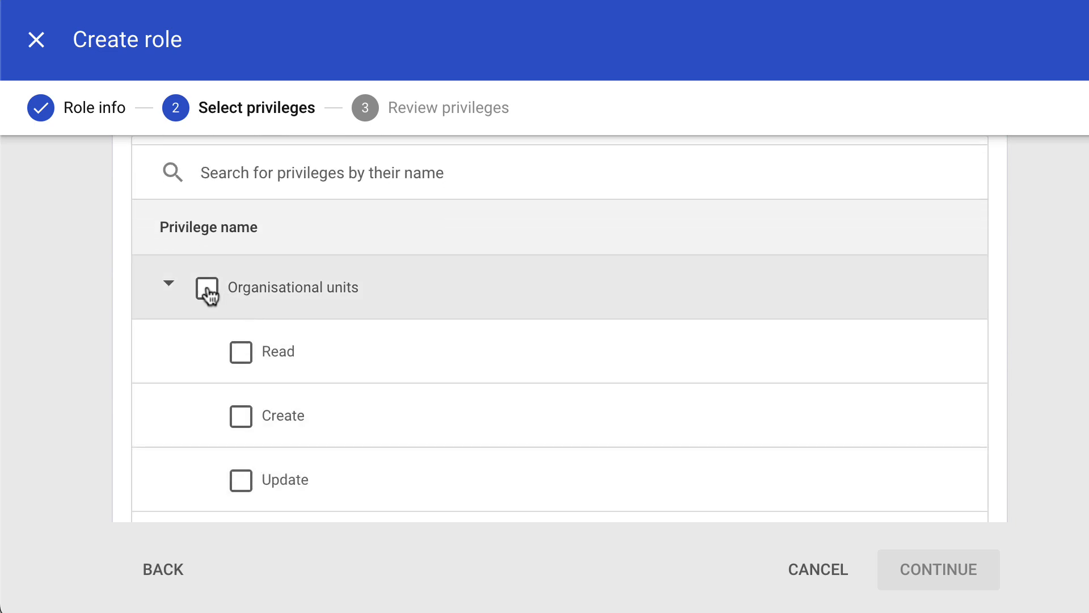
pyautogui.click(207, 288)
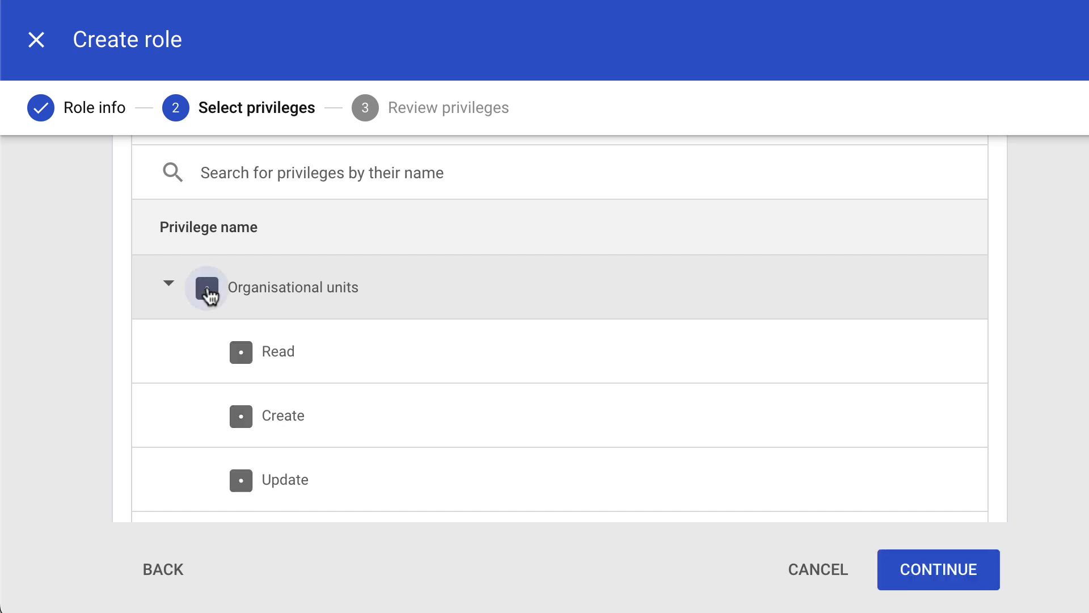
pyautogui.click(206, 287)
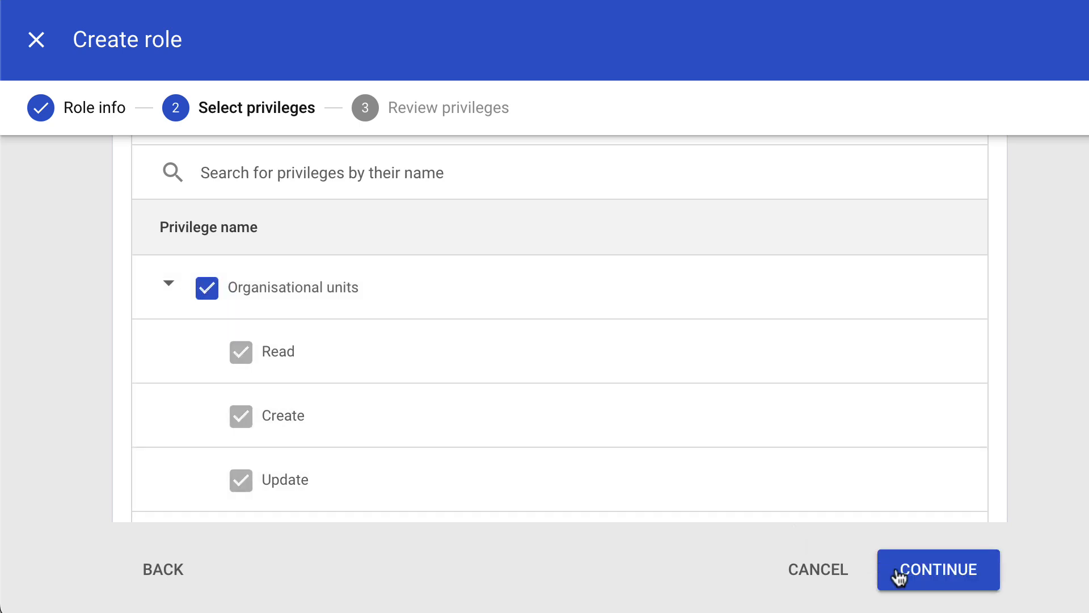
pyautogui.click(937, 569)
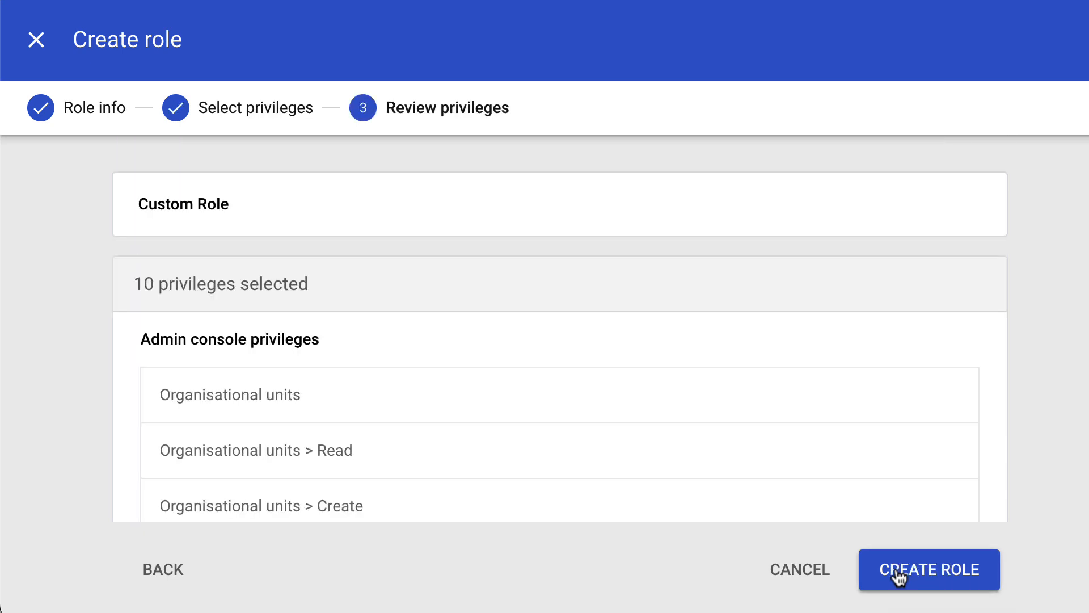
pyautogui.moveTo(601, 434)
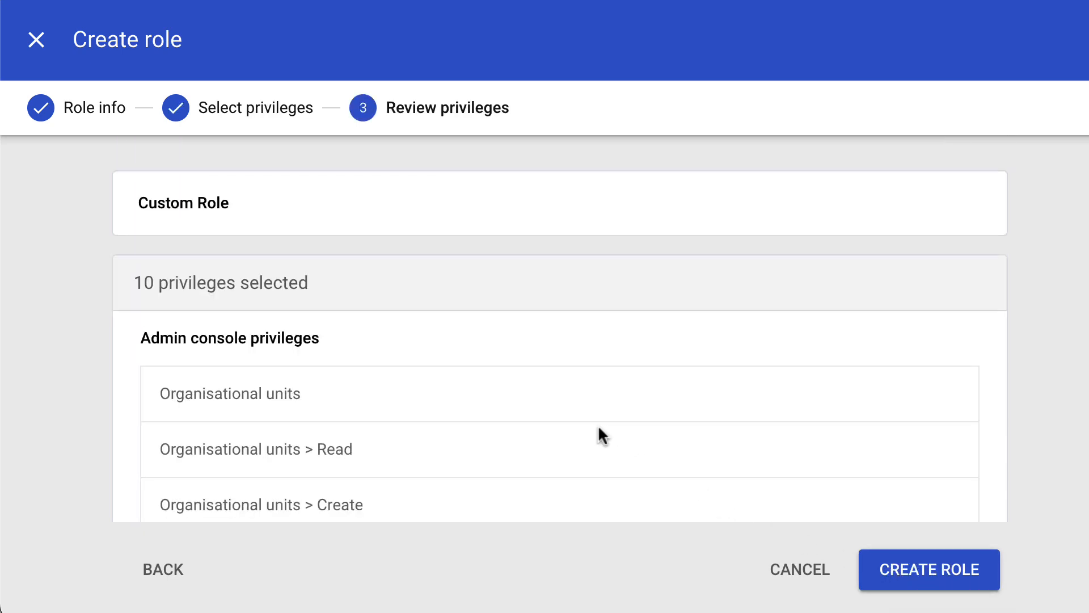
# Review the 10 selected privileges and create the role.
pyautogui.scroll(-3)
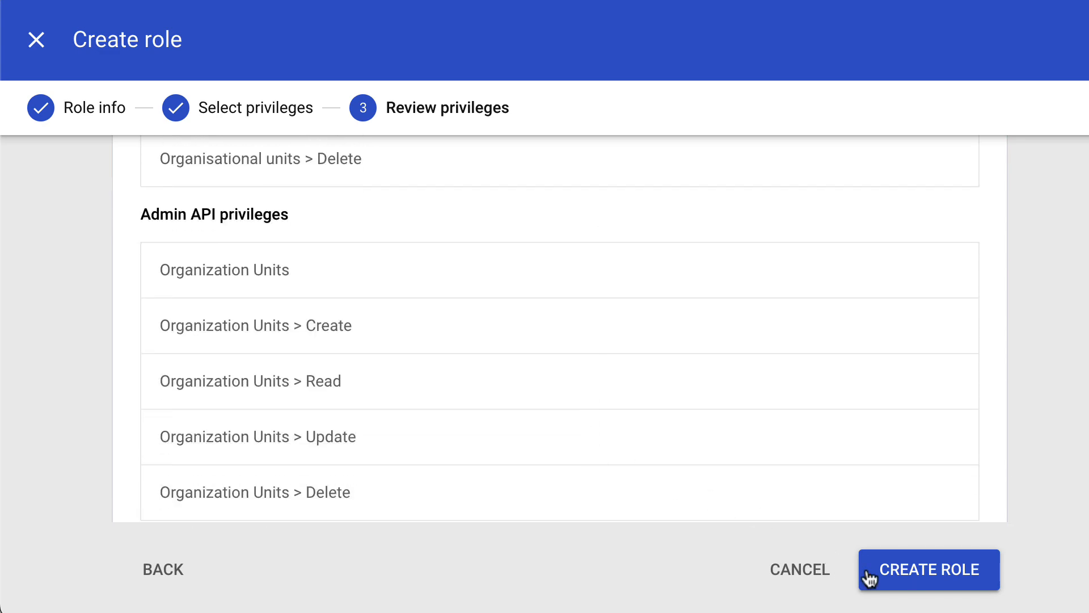
pyautogui.click(928, 569)
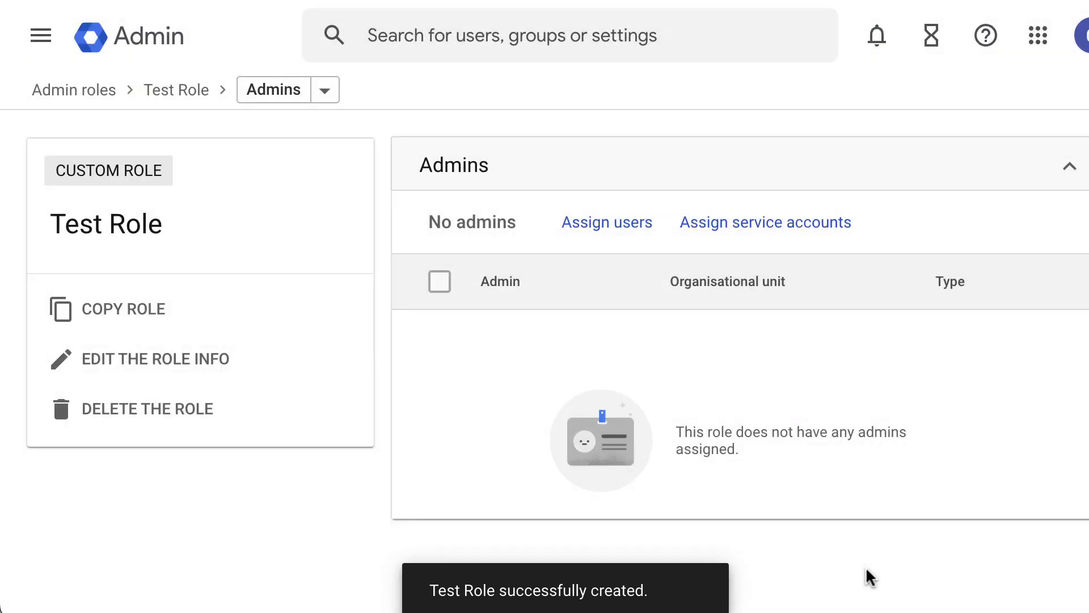
pyautogui.moveTo(816, 529)
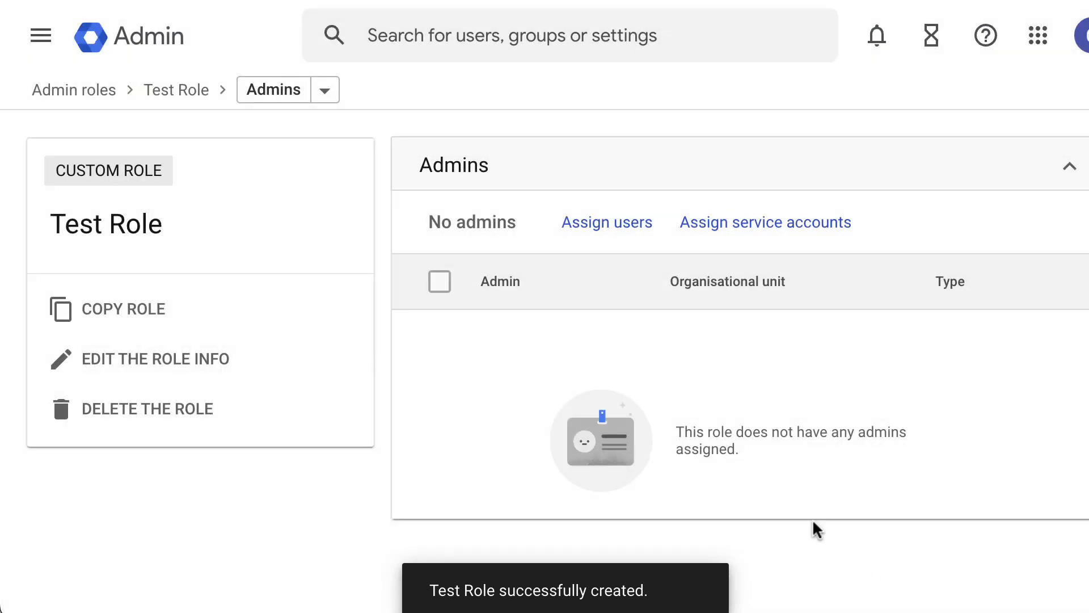
# Search for test.user@ and assign Test Role to Test User.
pyautogui.click(606, 221)
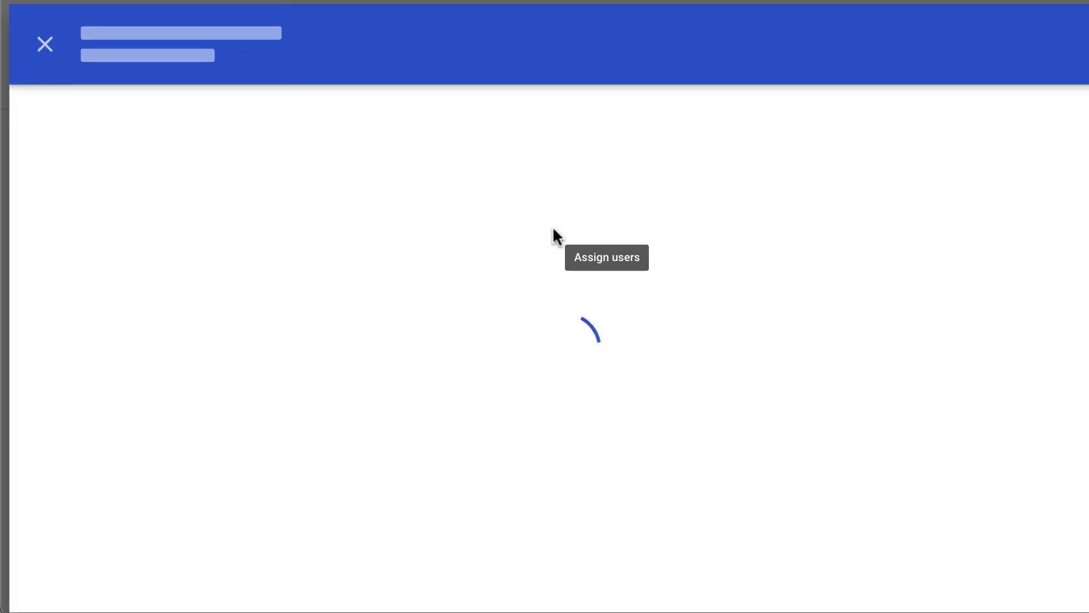
pyautogui.write('test.user@')
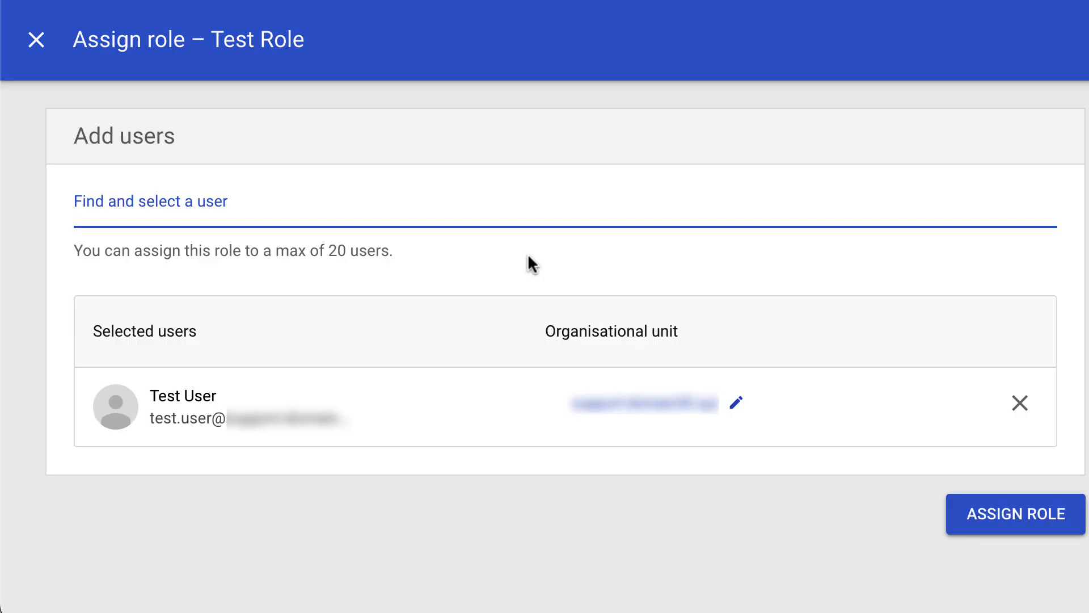
pyautogui.click(1015, 514)
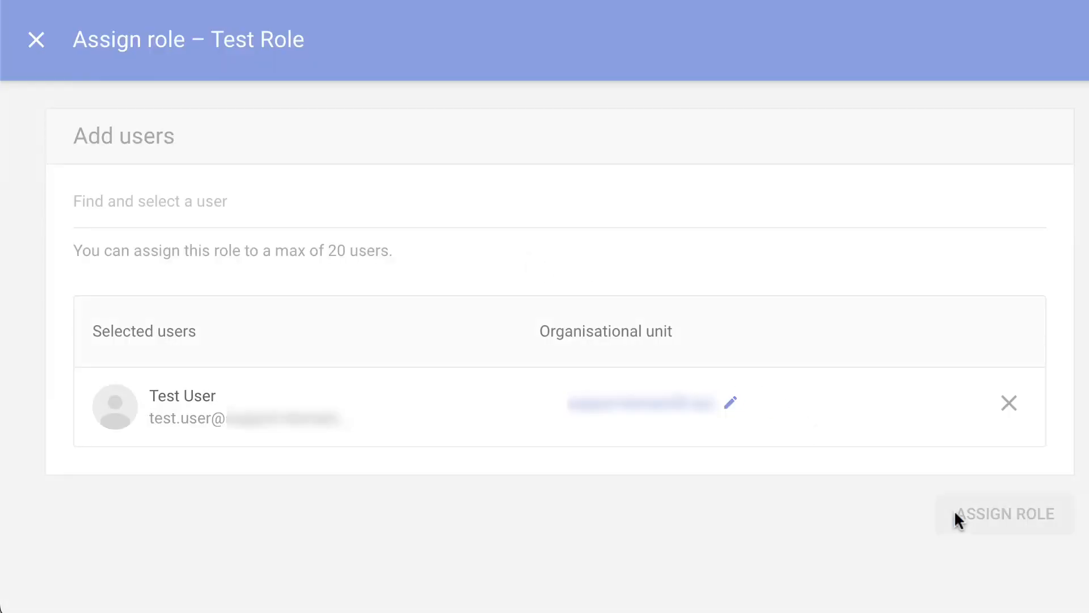